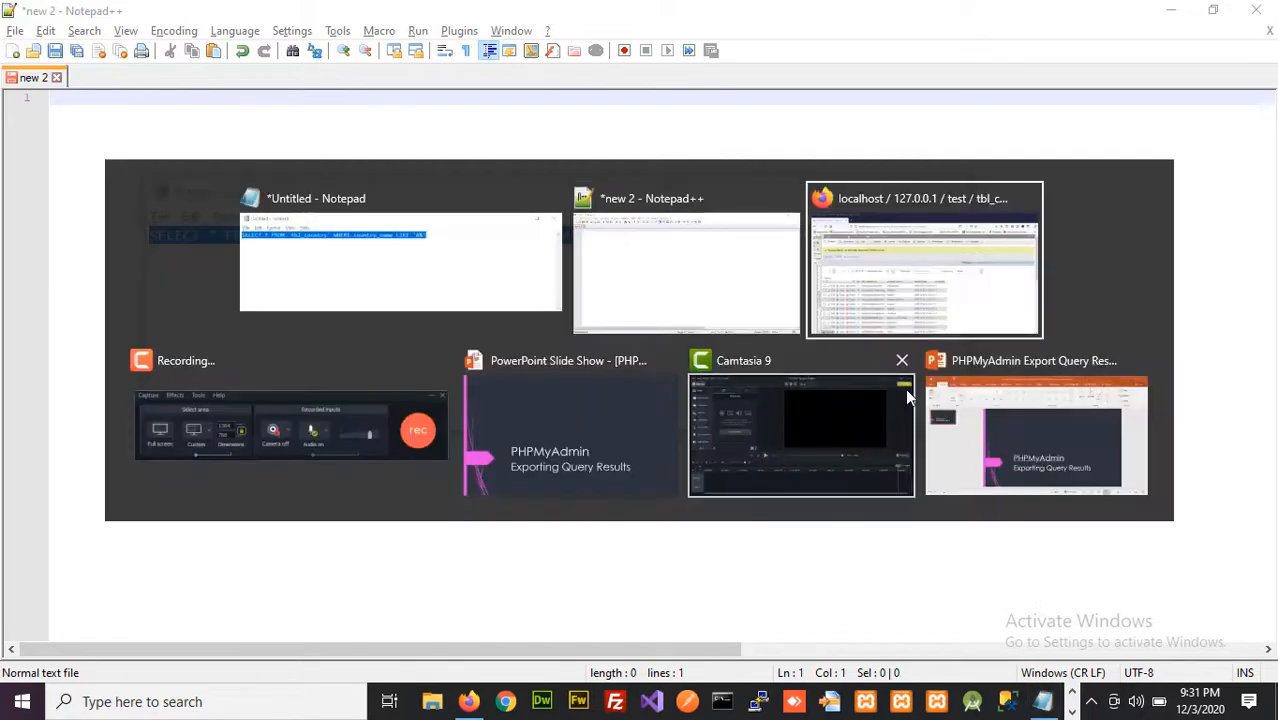
Run tbl_country with WHERE country_name LIKE 'A%' to list the 15 A-countries.
left_click(923, 258)
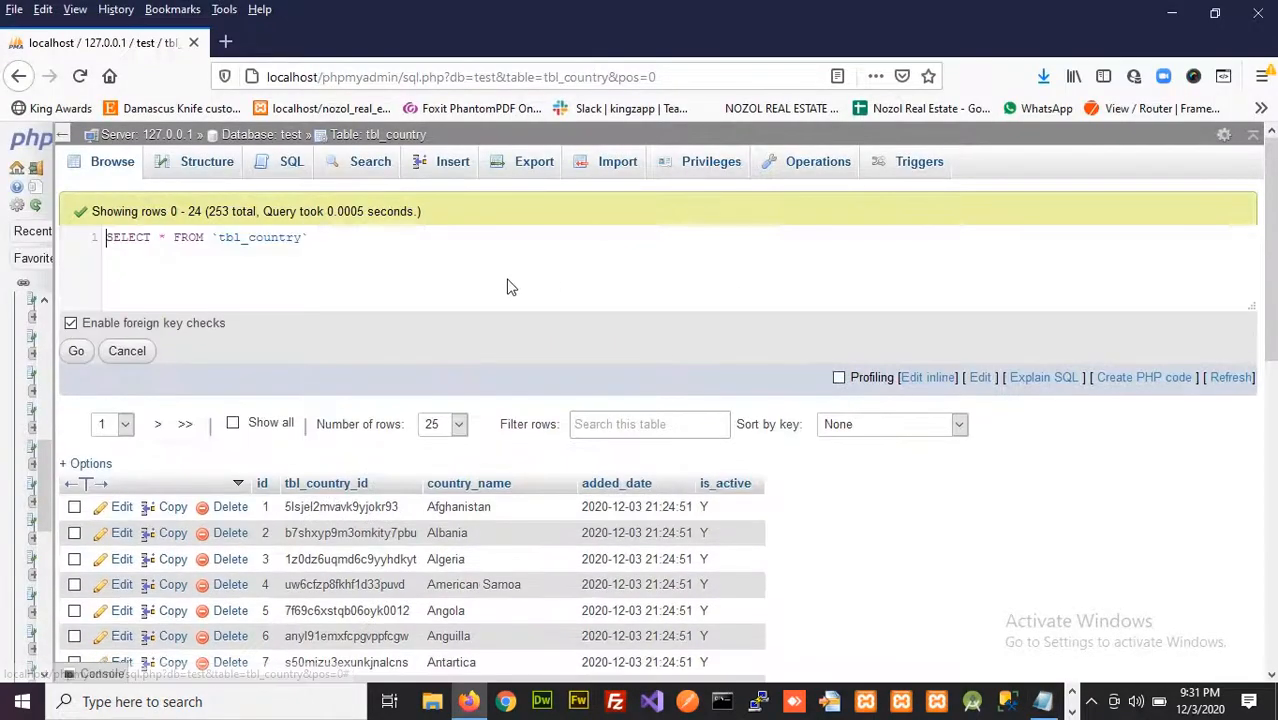
type("WHERE country_name LIKE 'A%'")
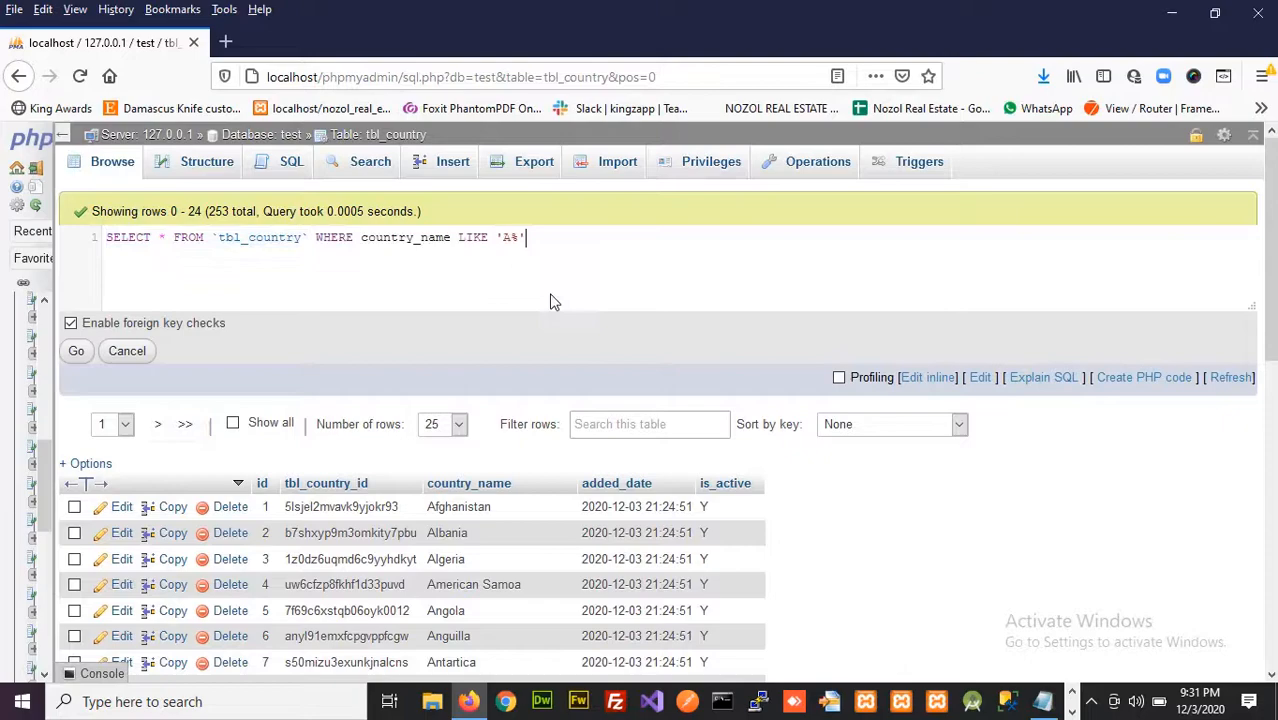
left_click(76, 350)
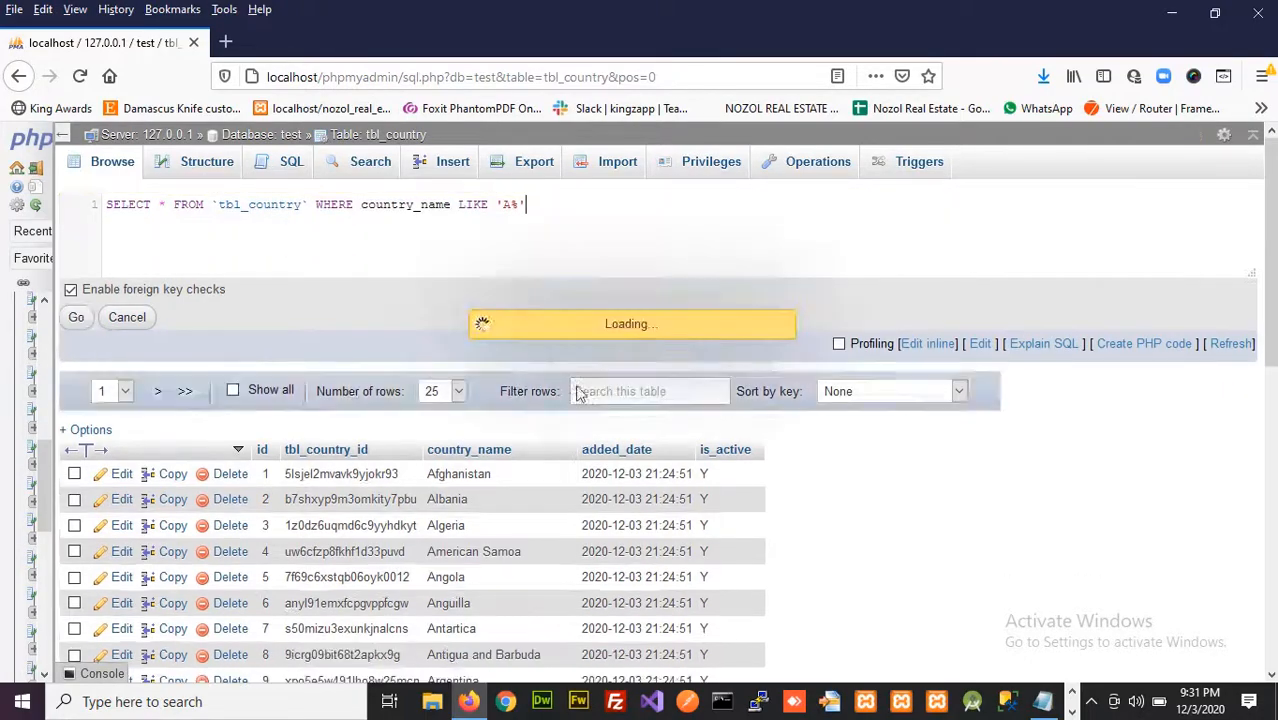
left_click(76, 317)
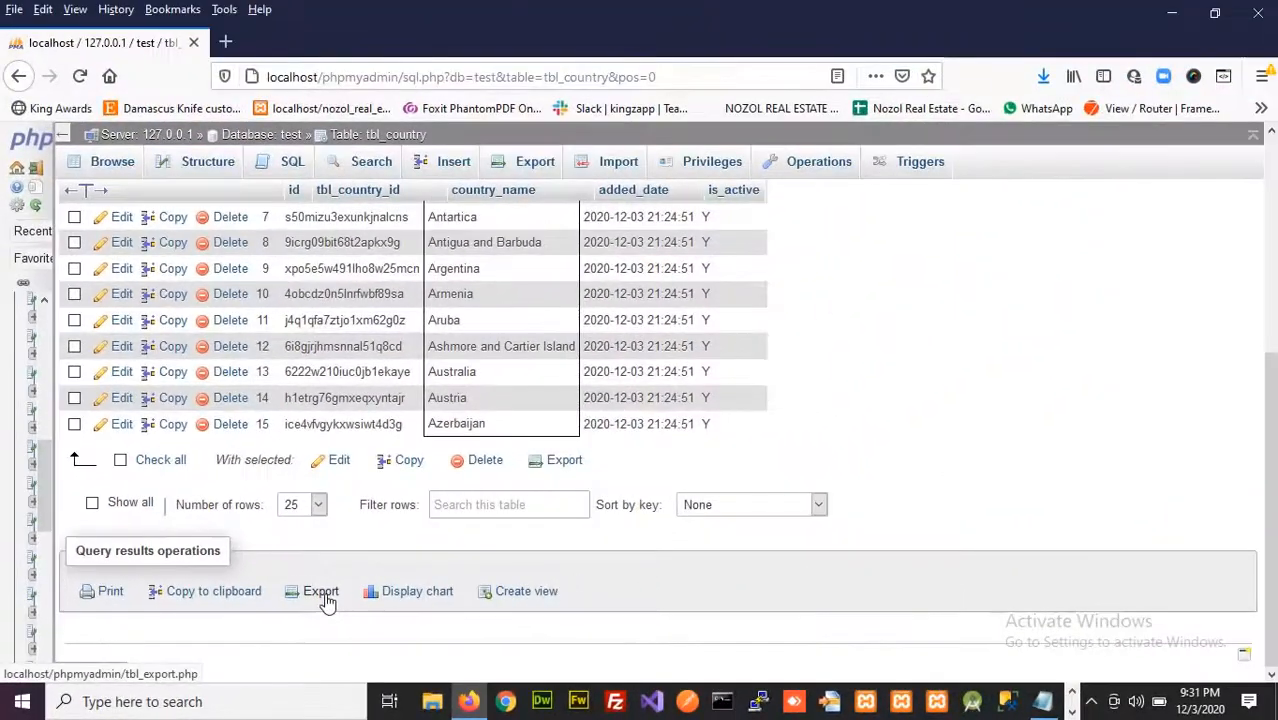
Export the filtered results as data-only SQL text, with column names and multi-row INSERTs.
left_click(320, 591)
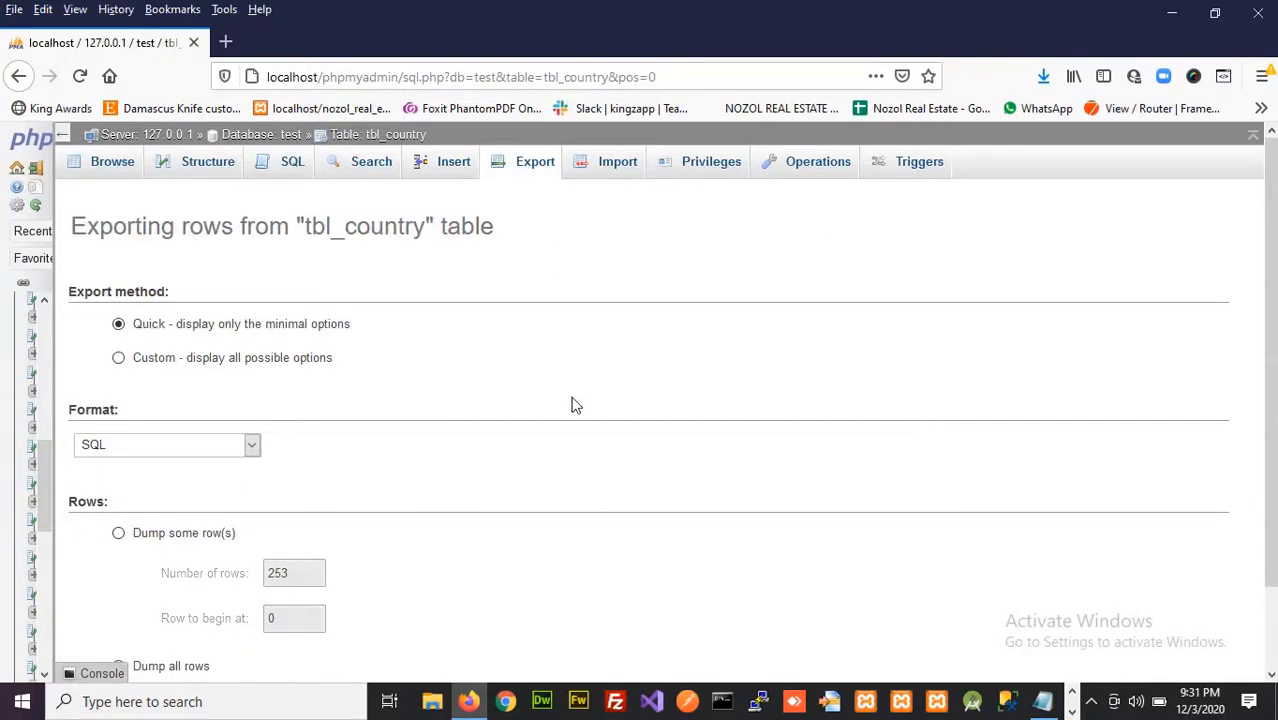
mouse_move(119, 358)
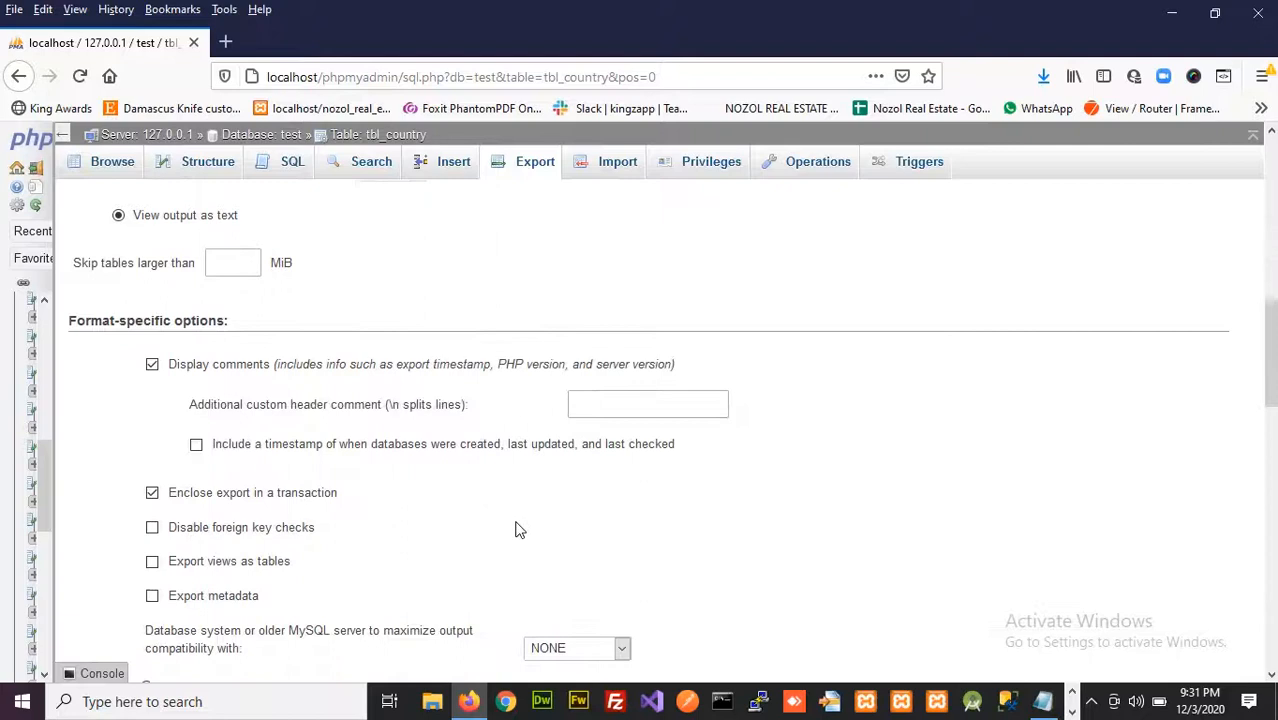
scroll("down", 3)
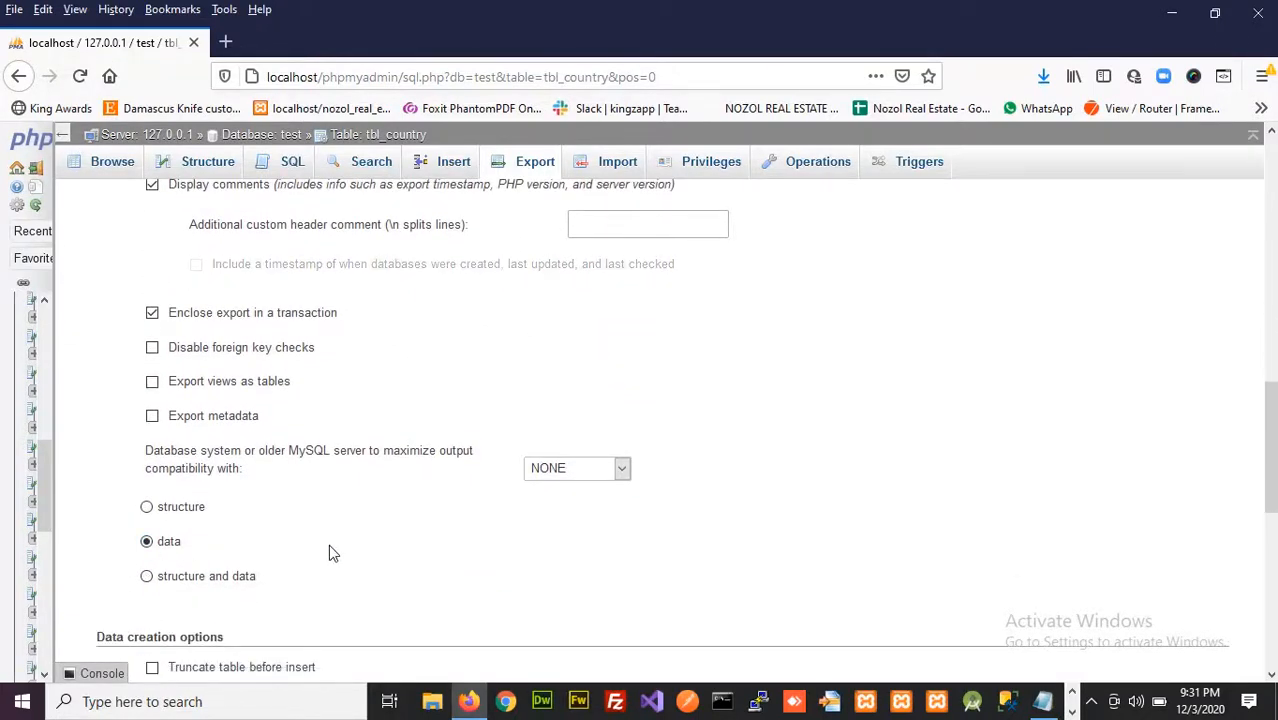
scroll("down", 3)
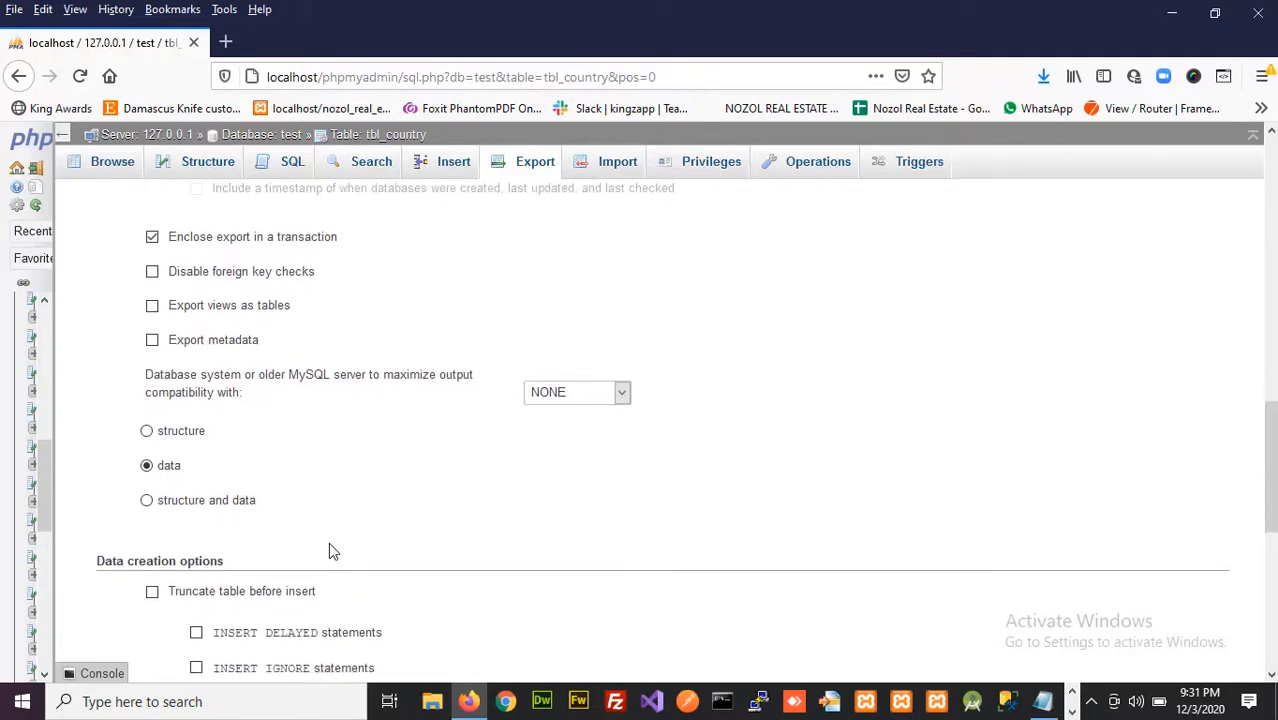
scroll("down", 3)
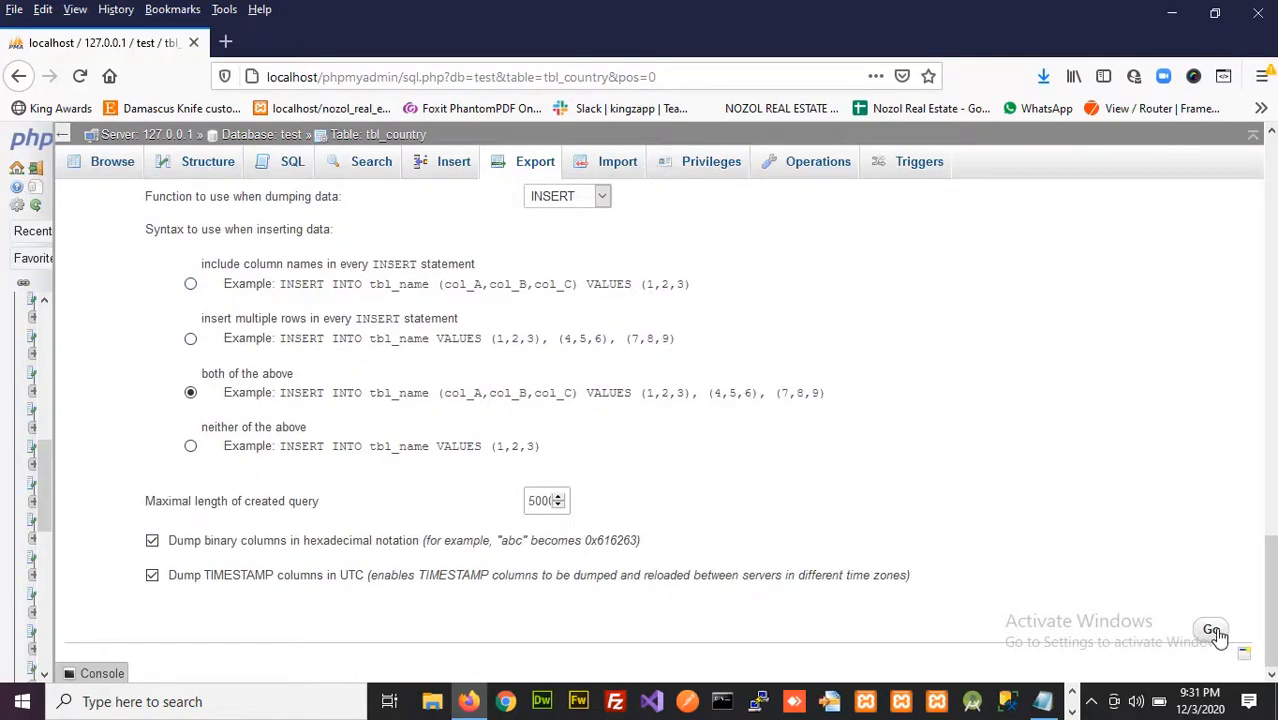
left_click(1212, 632)
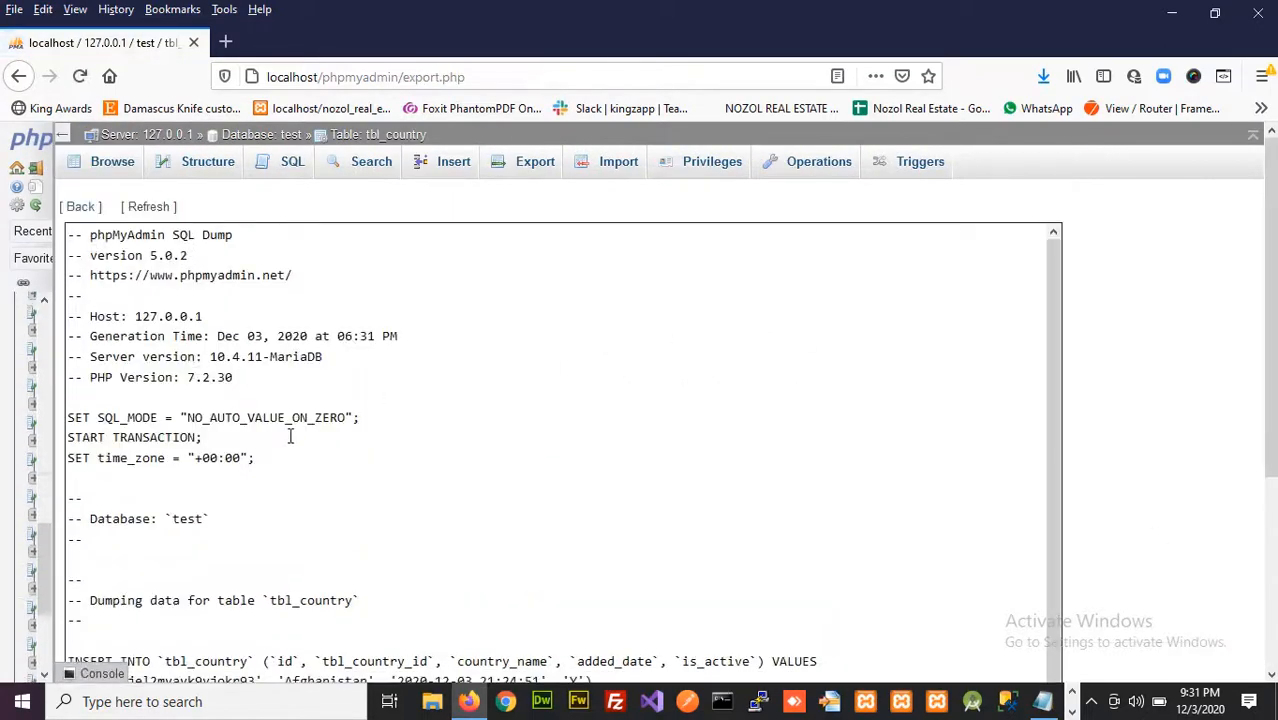
Scroll the dump to the full INSERT statement, Afghanistan through Azerbaijan, ending with COMMIT.
scroll("down", 3)
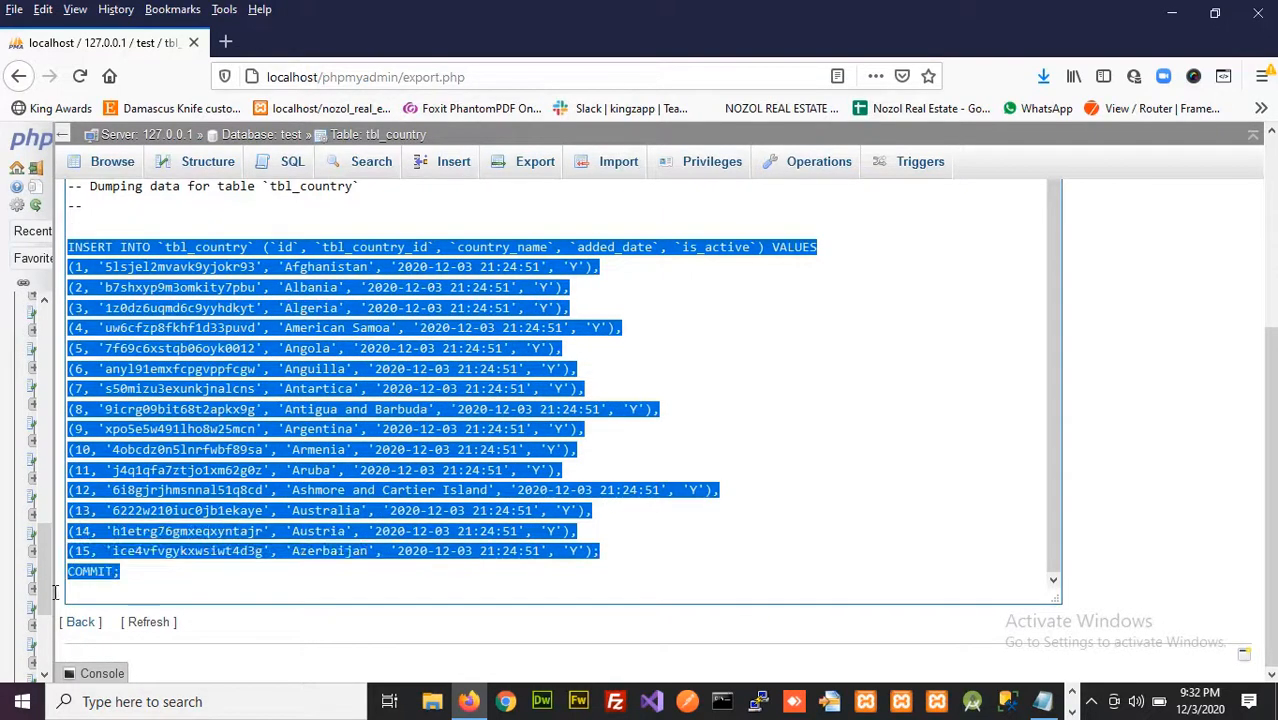
mouse_move(1100, 670)
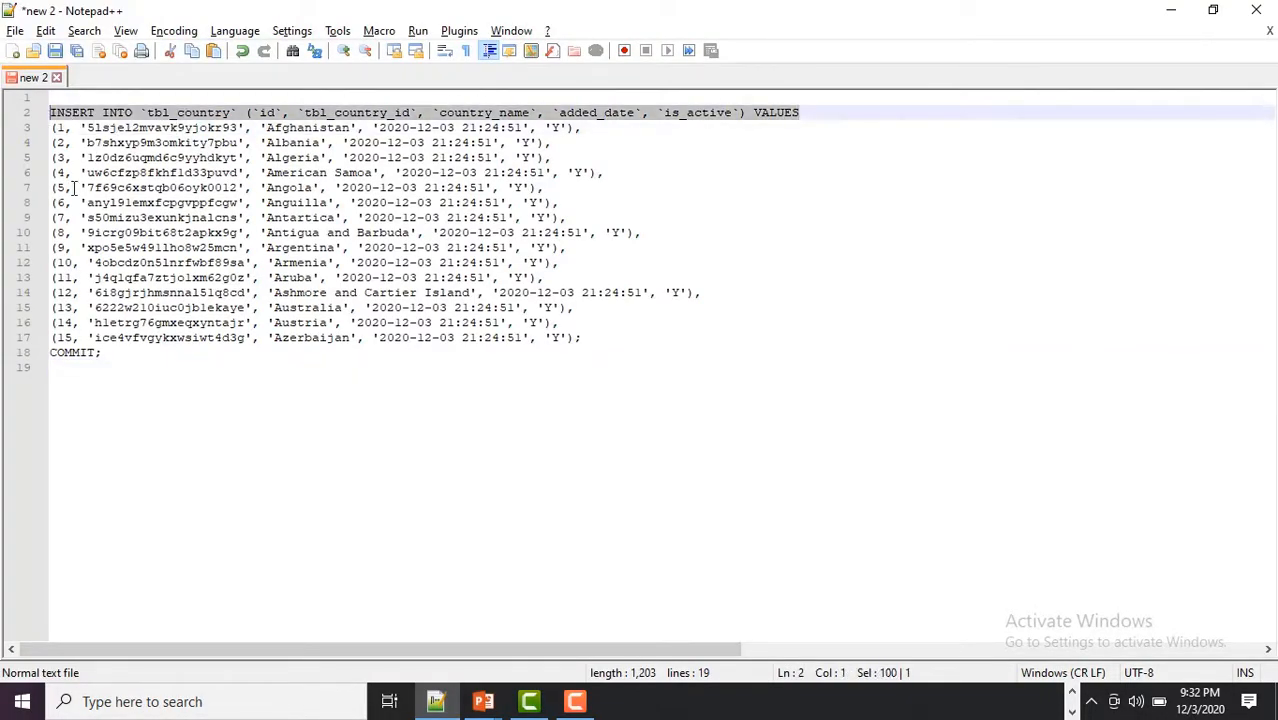
Delete the INSERT INTO header line in Notepad++, leaving the 15 value rows.
key("Delete")
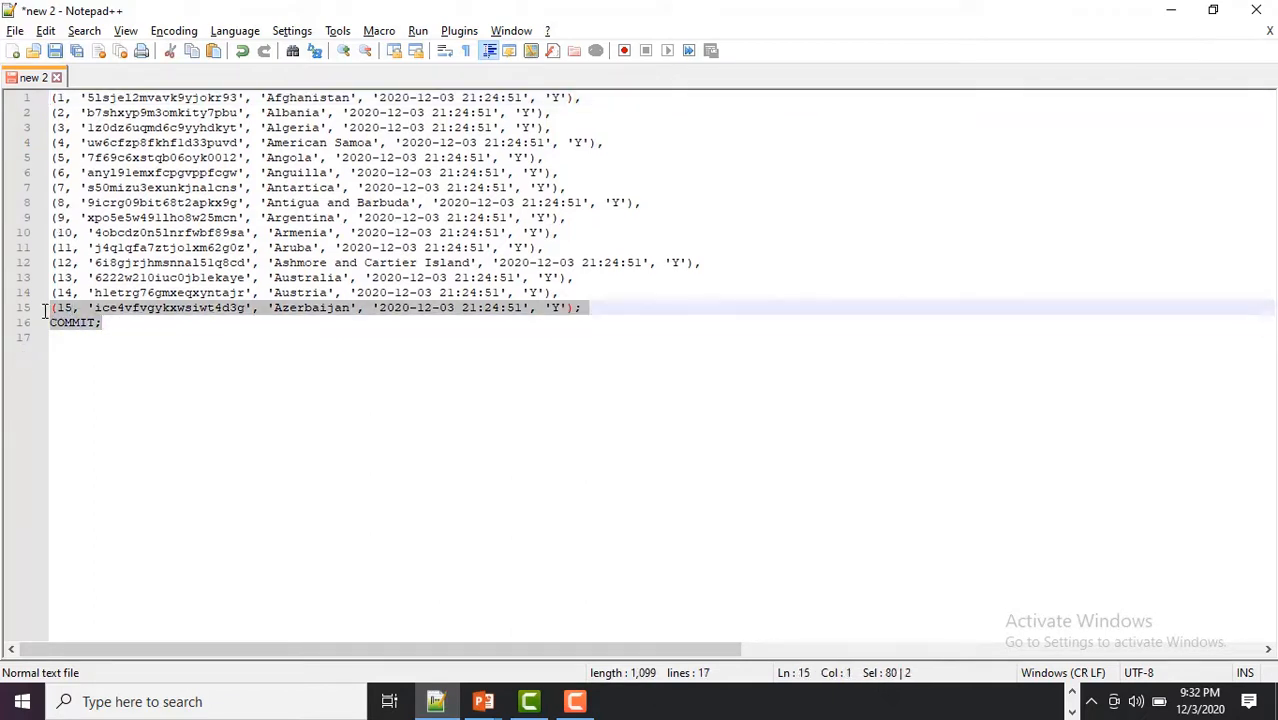
key("Delete")
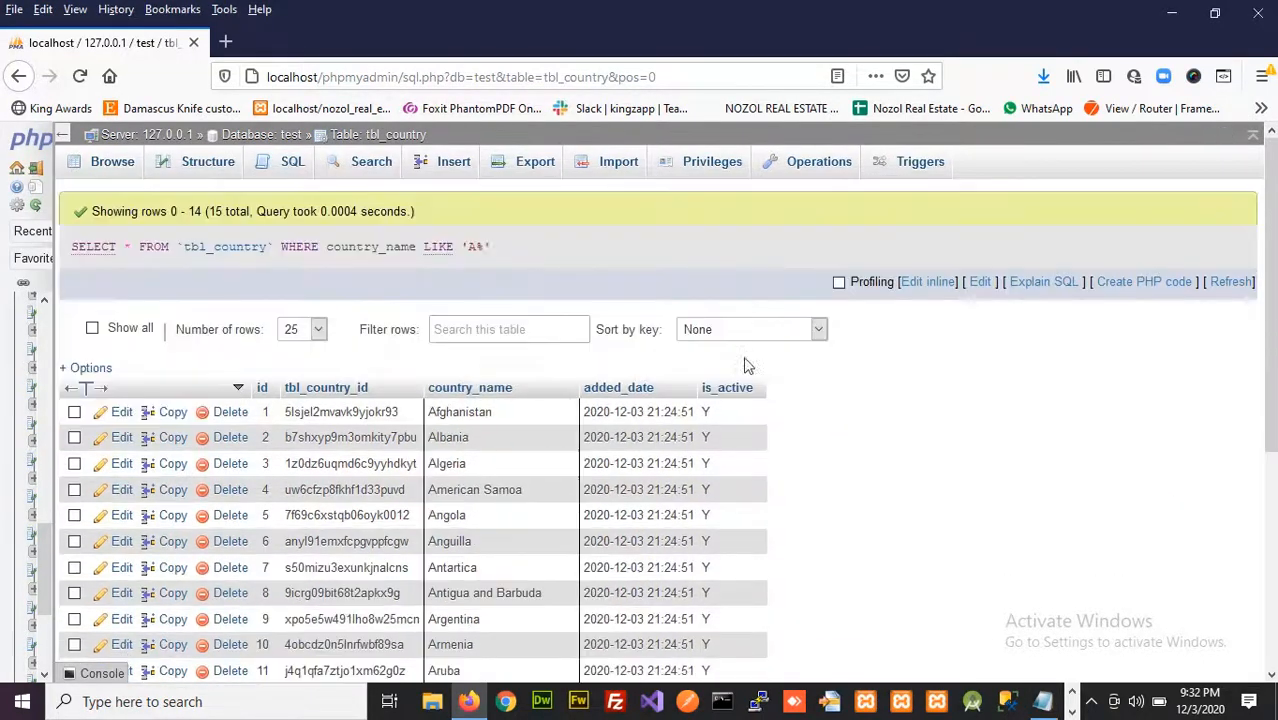
Tick the Afghanistan, Algeria, Anguilla and Antigua and Barbuda rows in the results.
scroll("down", 3)
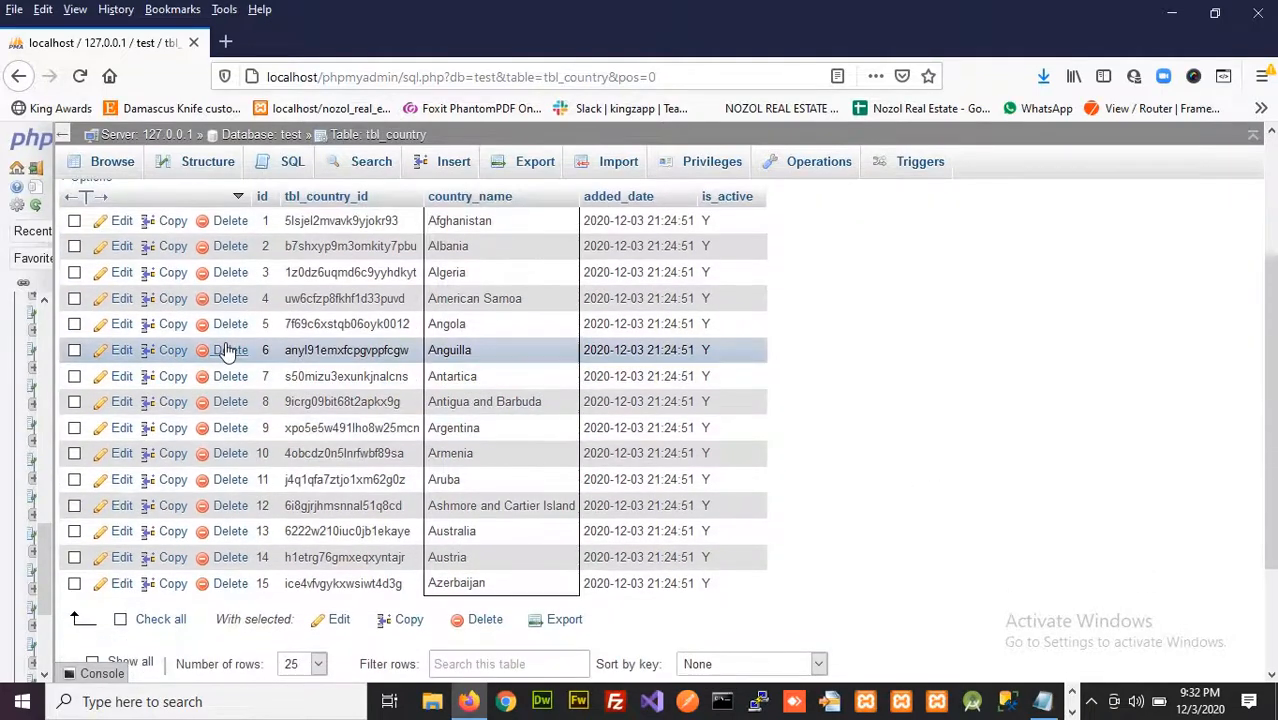
left_click(74, 220)
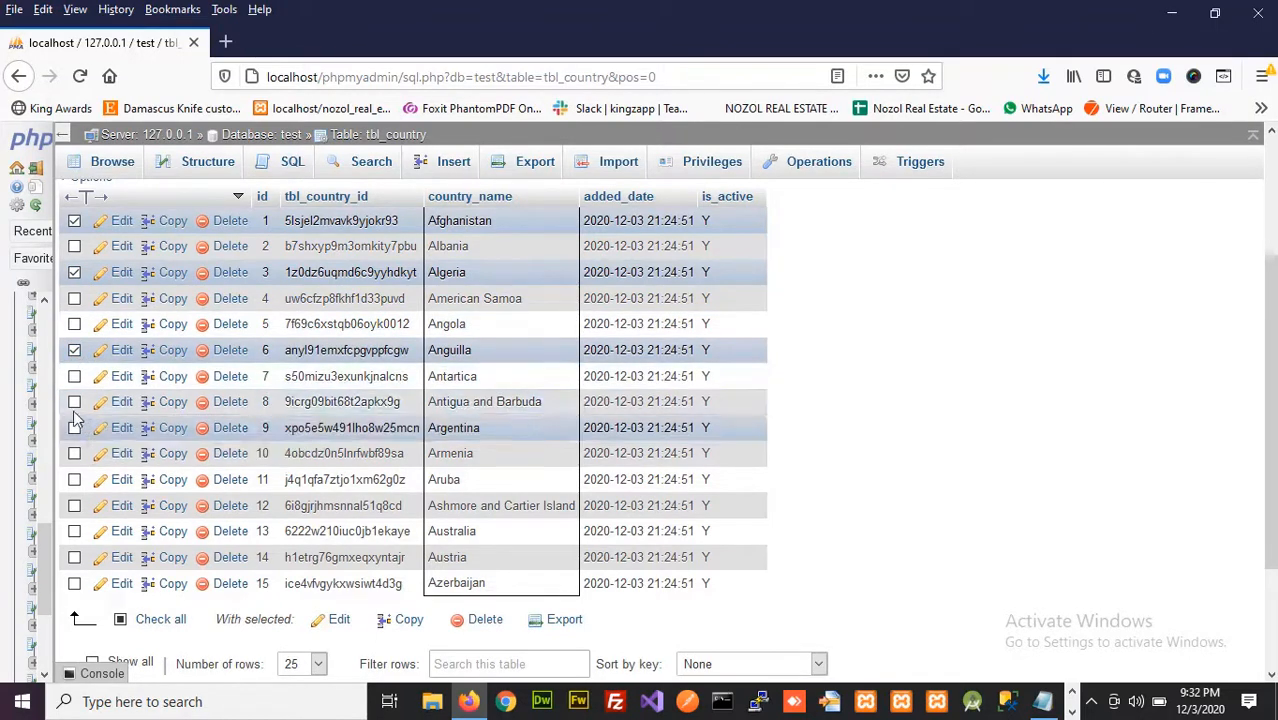
left_click(74, 401)
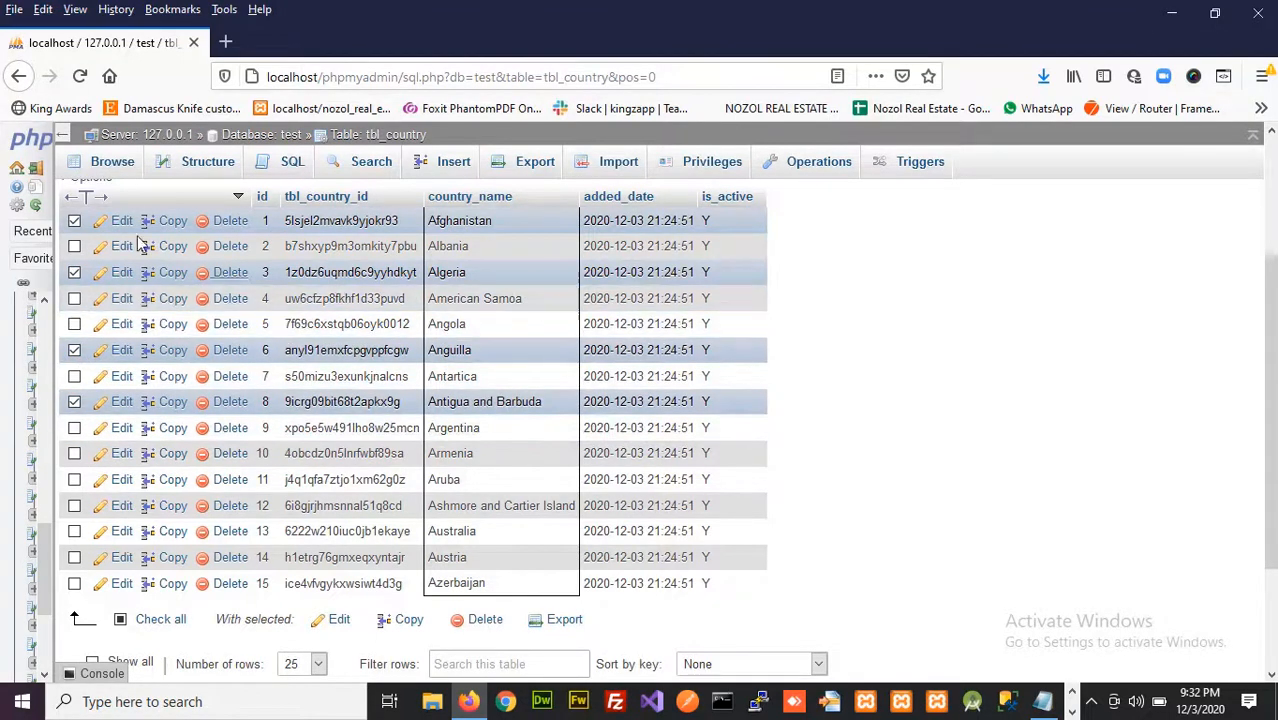
scroll("down", 3)
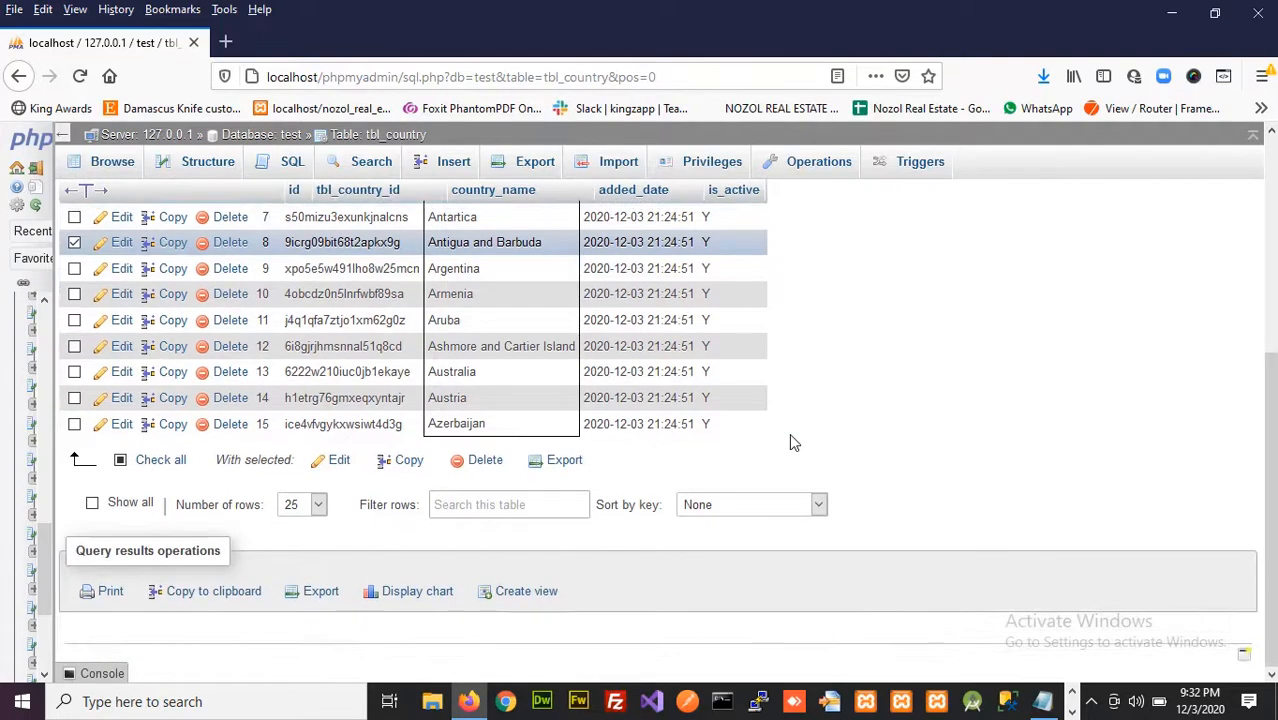
mouse_move(620, 575)
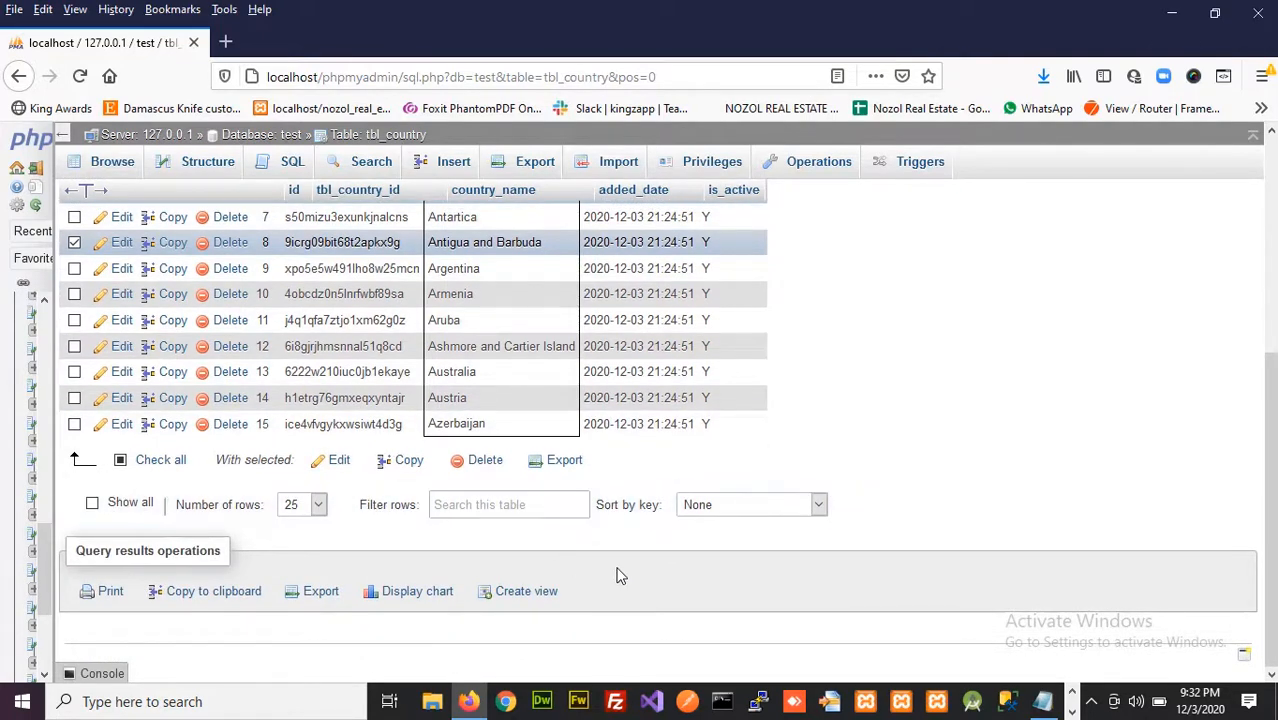
mouse_move(120, 555)
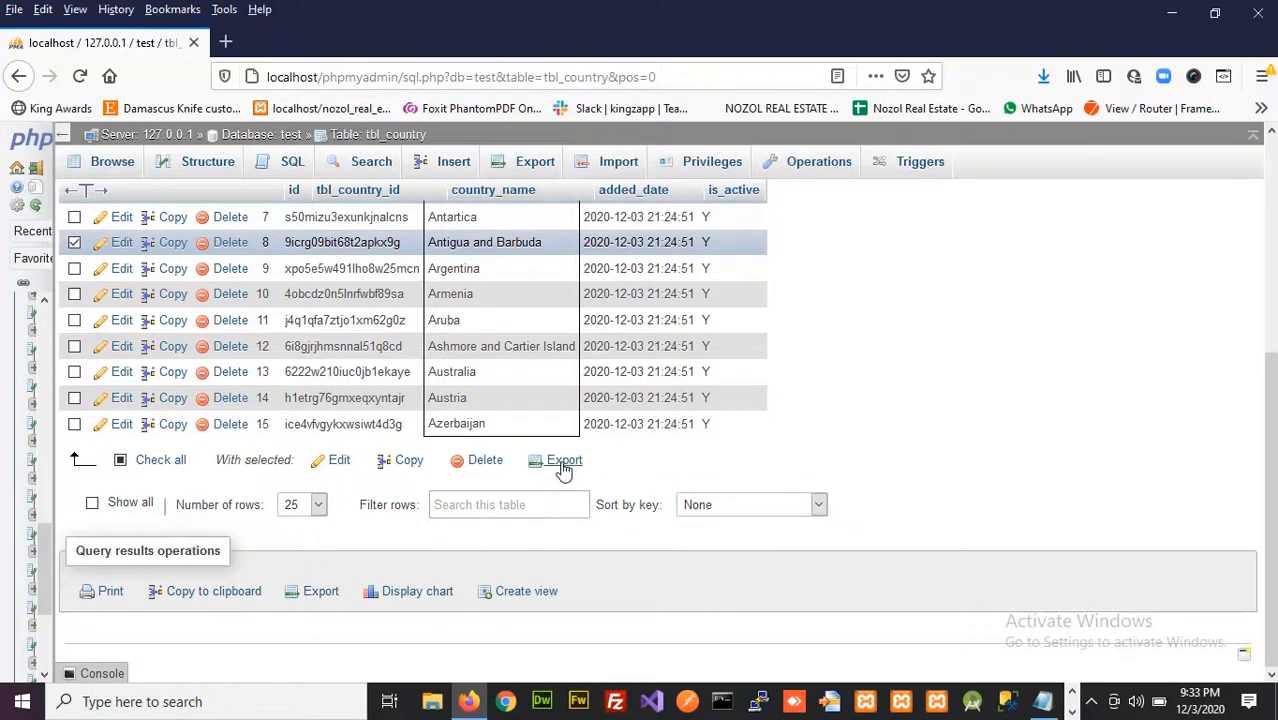
mouse_move(565, 460)
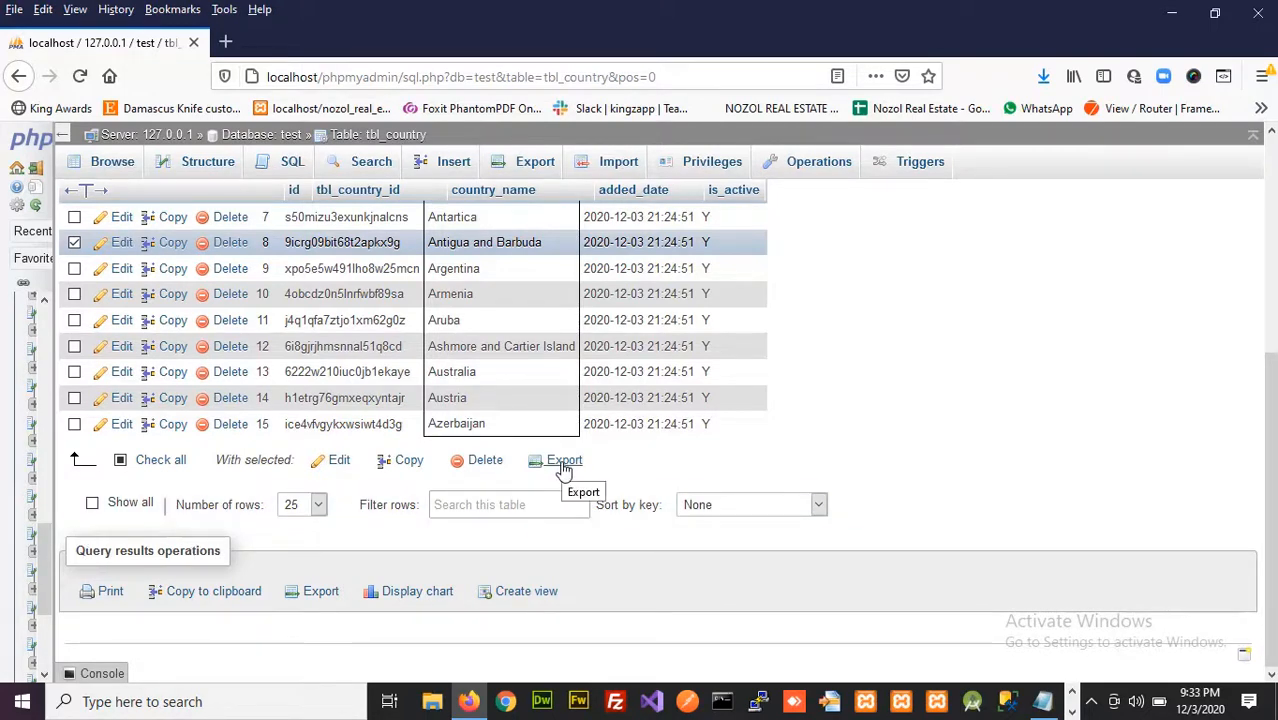
Export the four marked country rows as SQL text via the With selected bar.
left_click(564, 460)
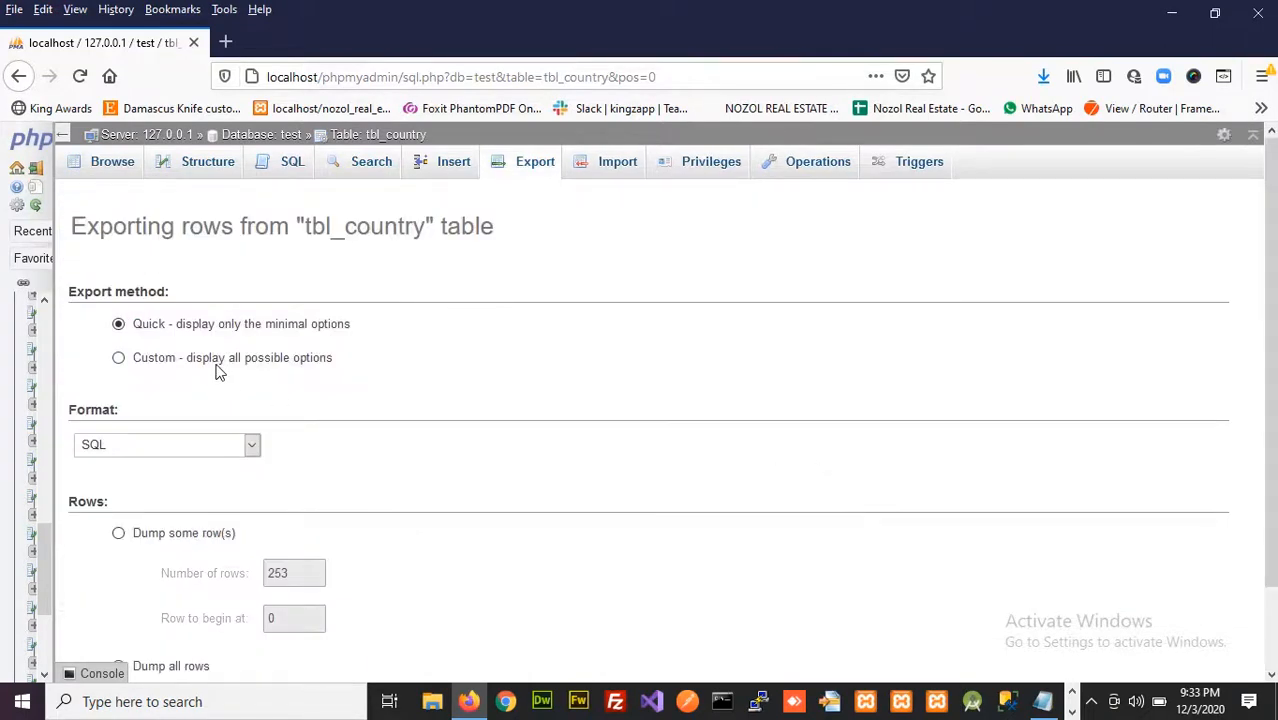
scroll("down", 3)
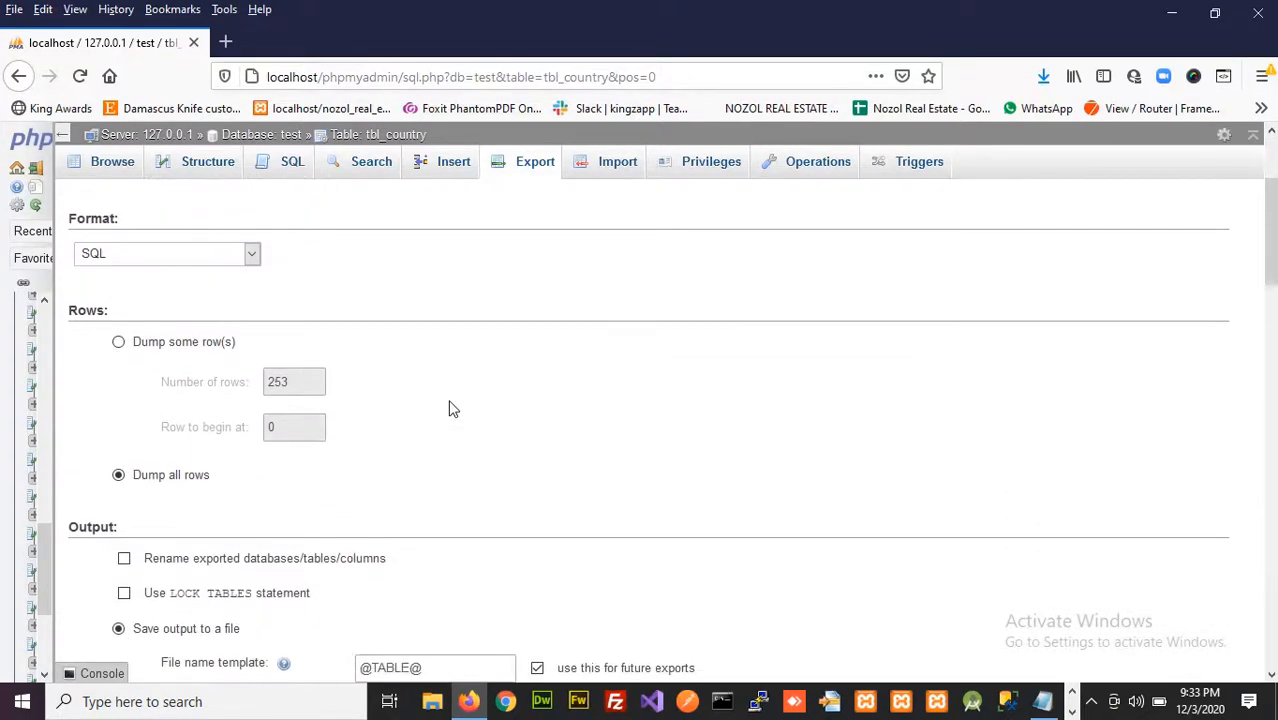
scroll("down", 3)
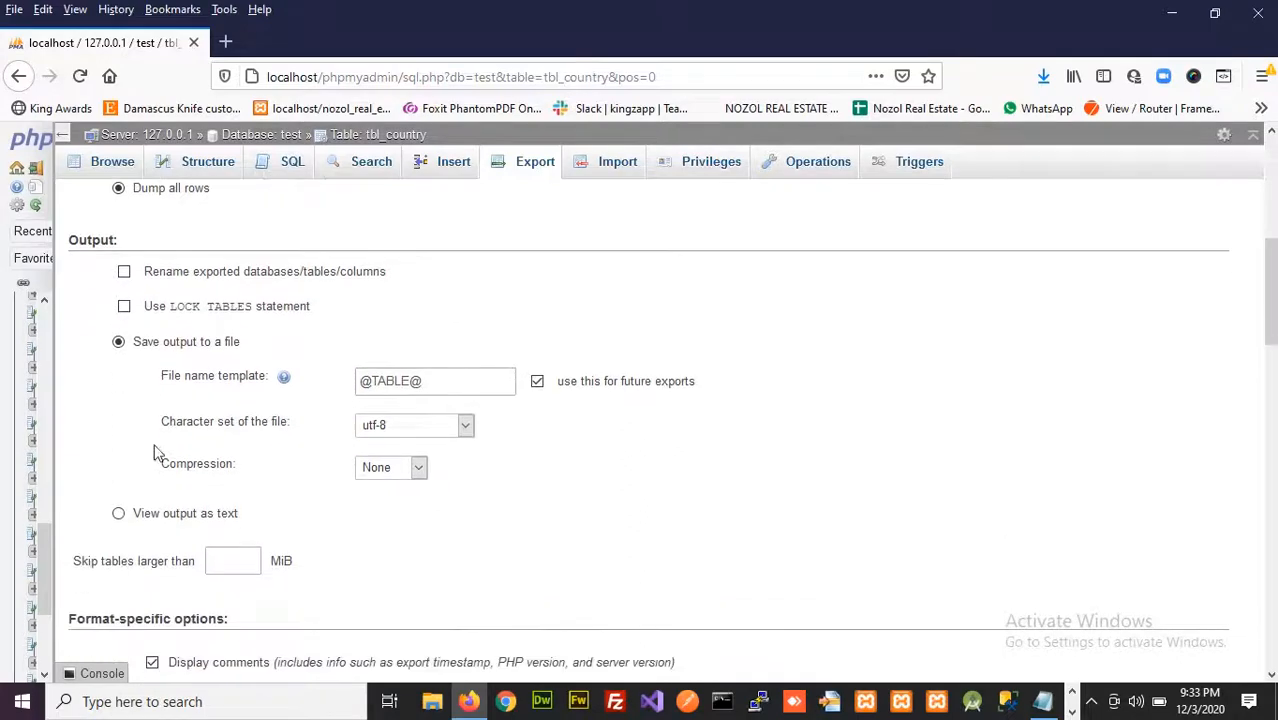
scroll("down", 3)
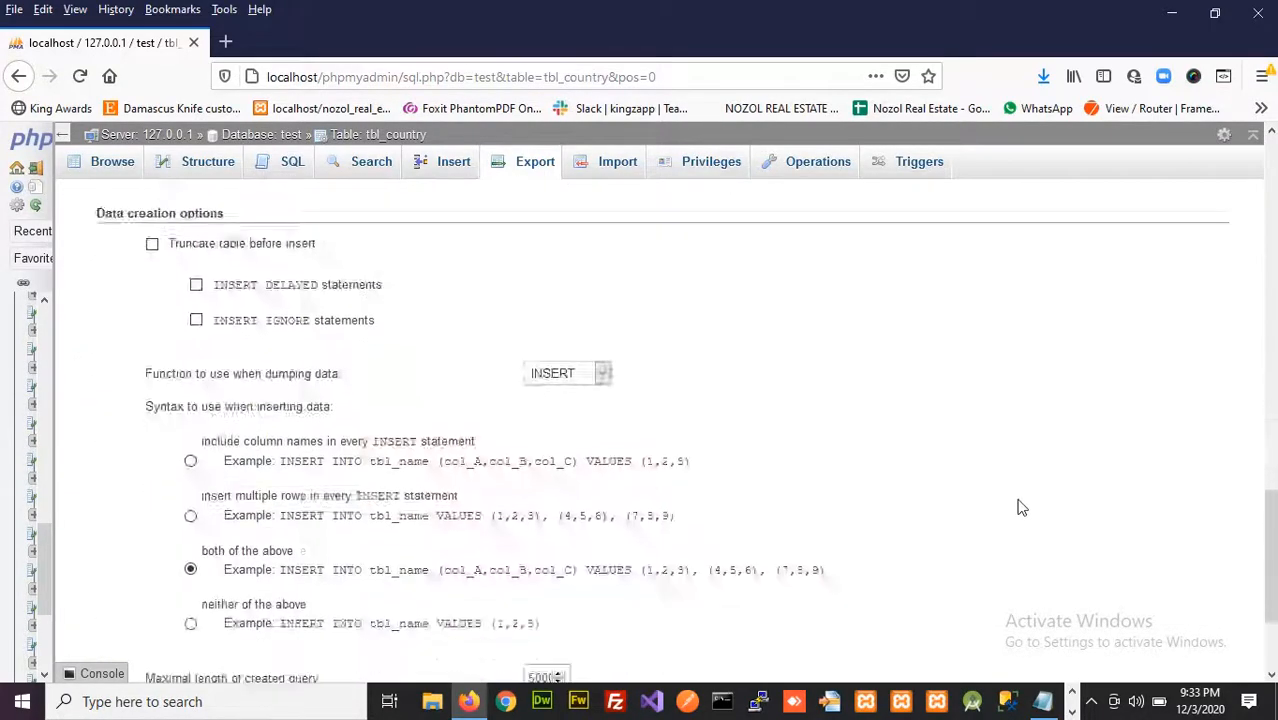
scroll("down", 3)
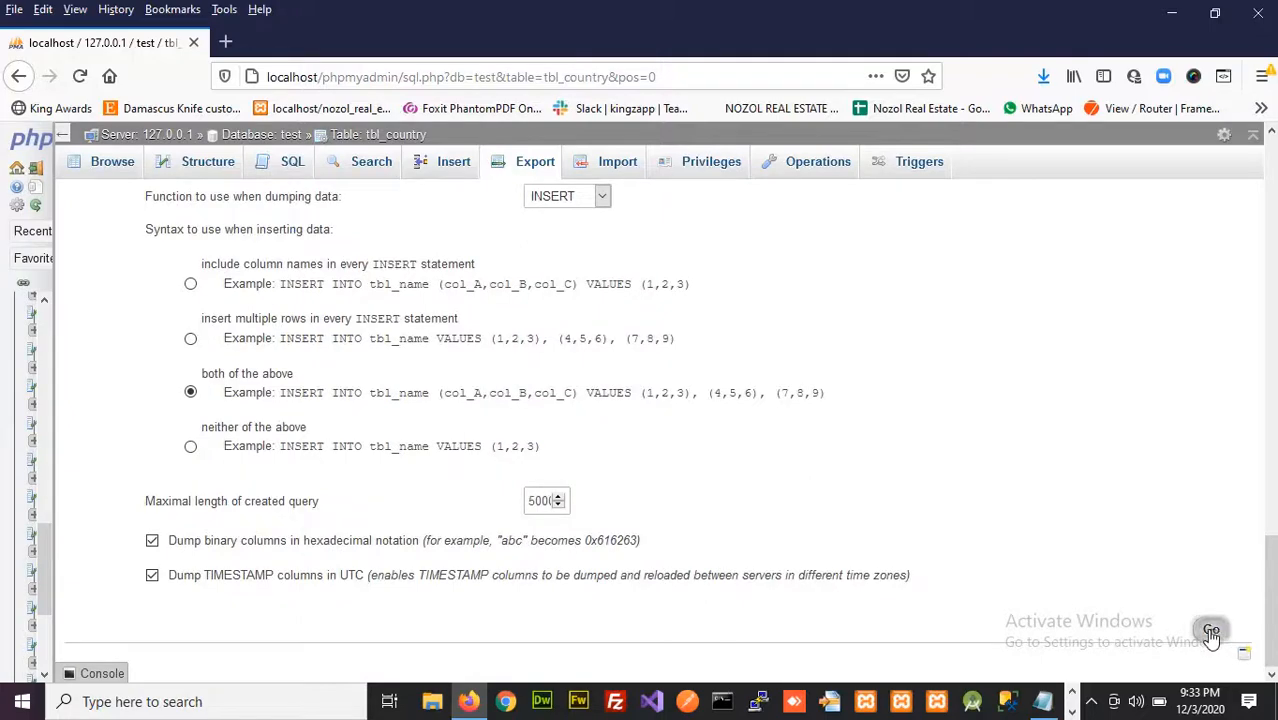
left_click(1211, 632)
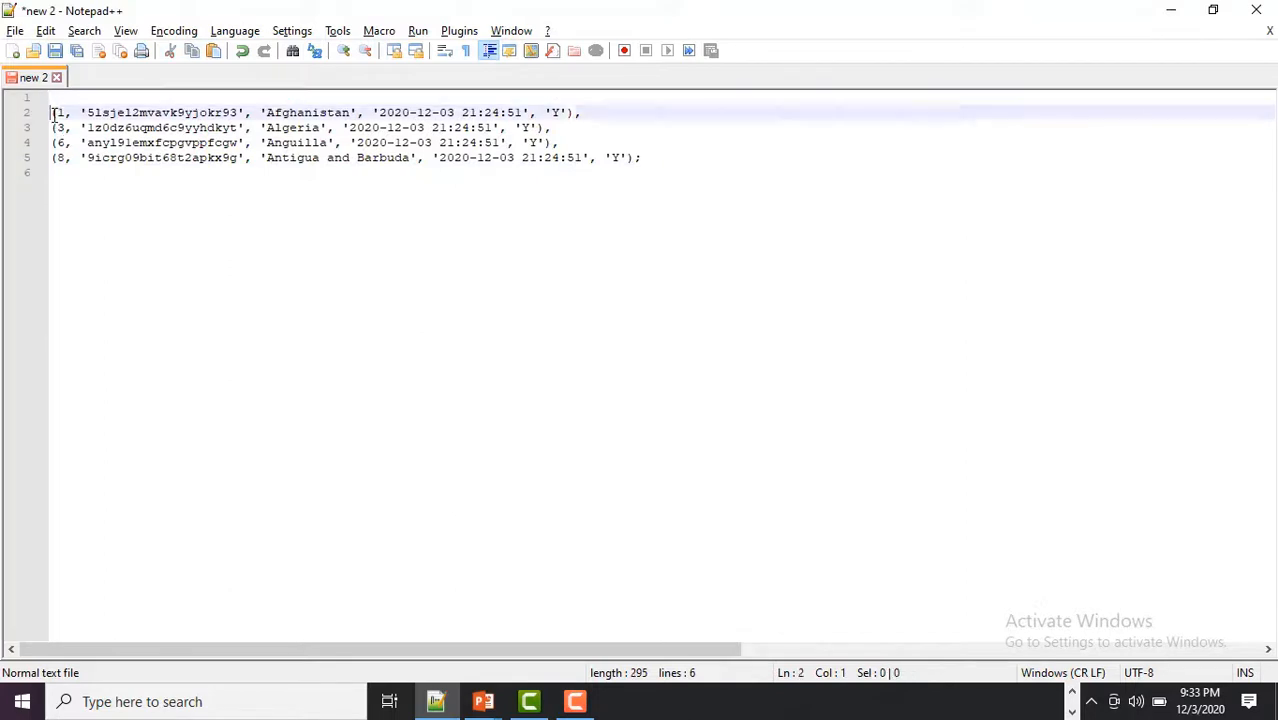
Remove the empty first line so the text starts with the Afghanistan row.
key("Backspace")
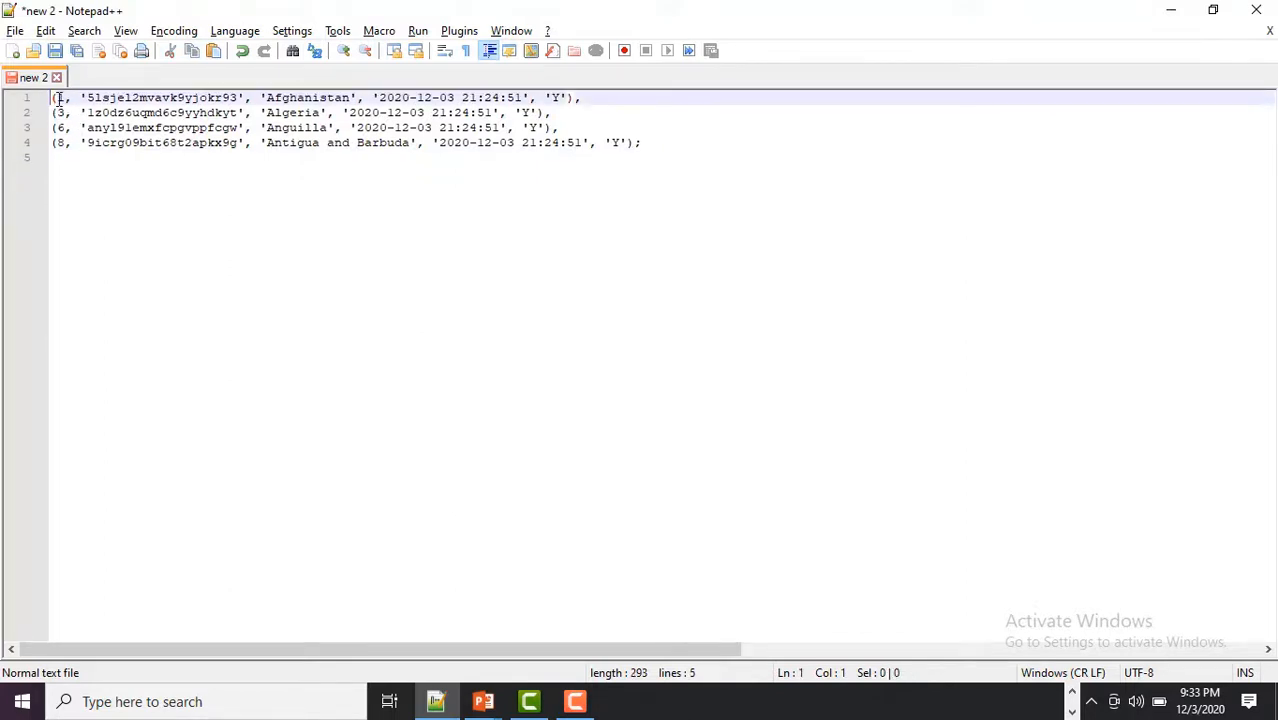